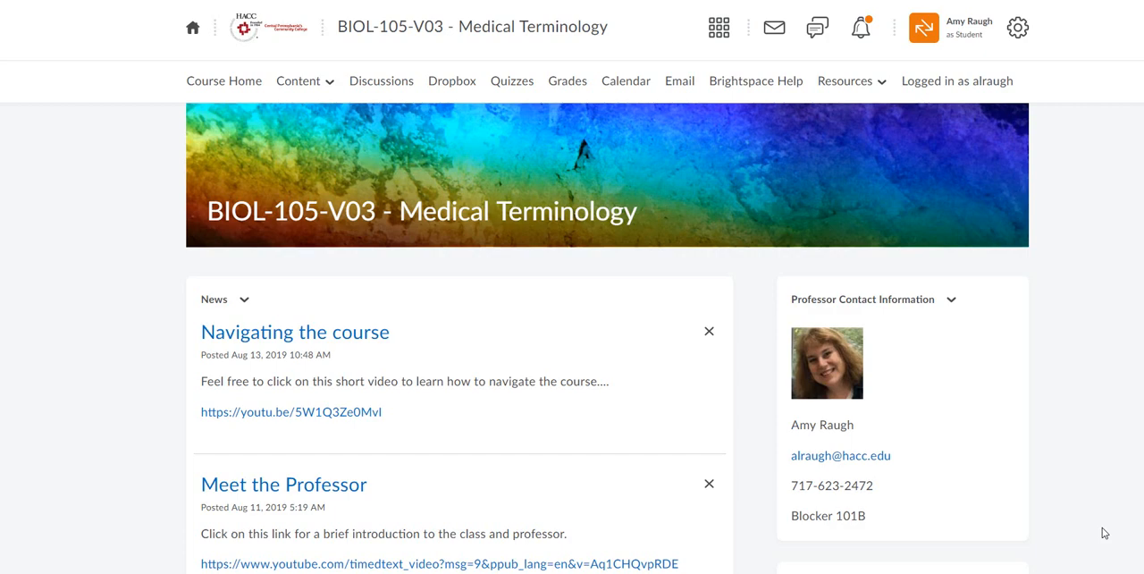
mouse_move(1102, 521)
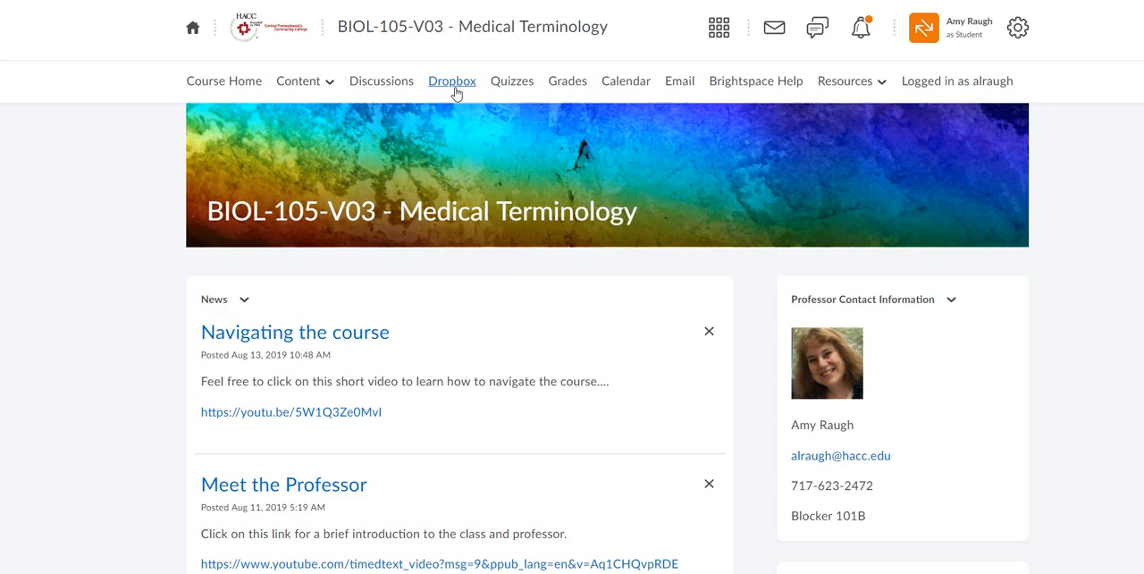
mouse_move(456, 92)
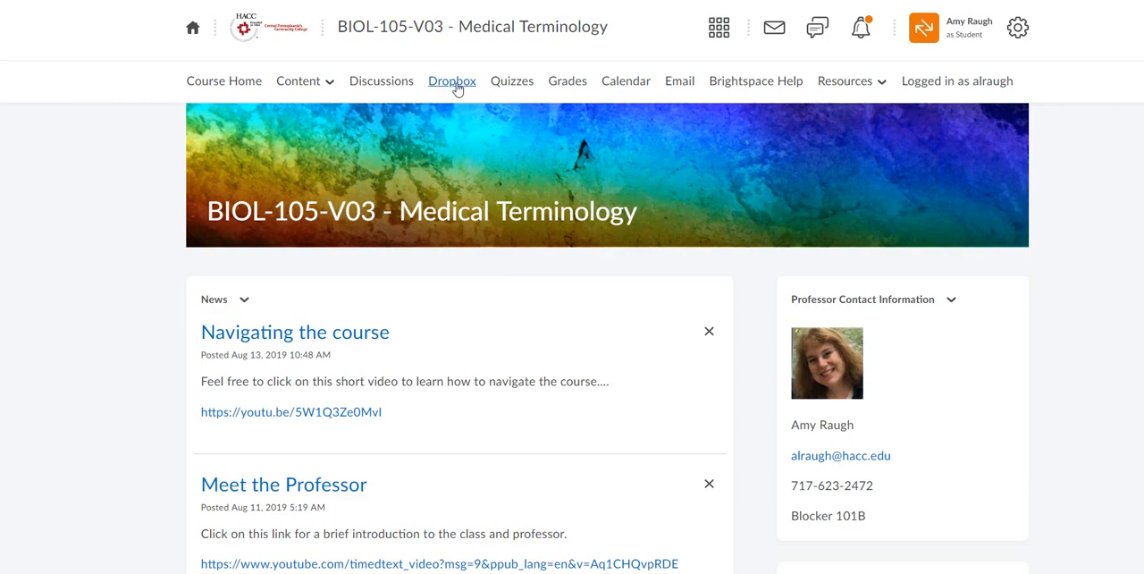
Step: Open the course's Dropbox Folders list from the navigation bar
left_click(452, 80)
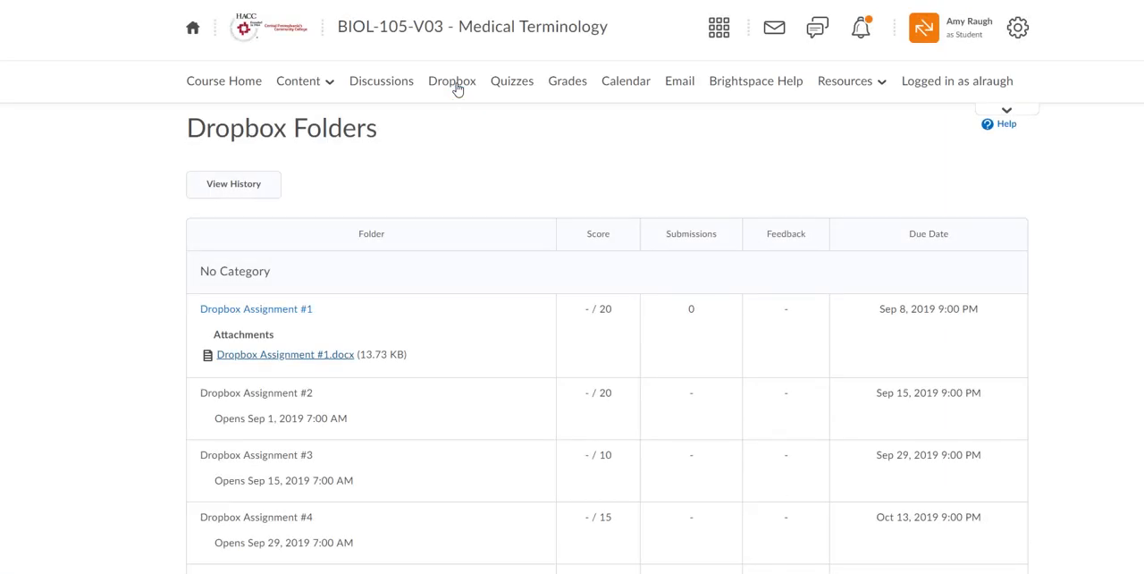
mouse_move(327, 313)
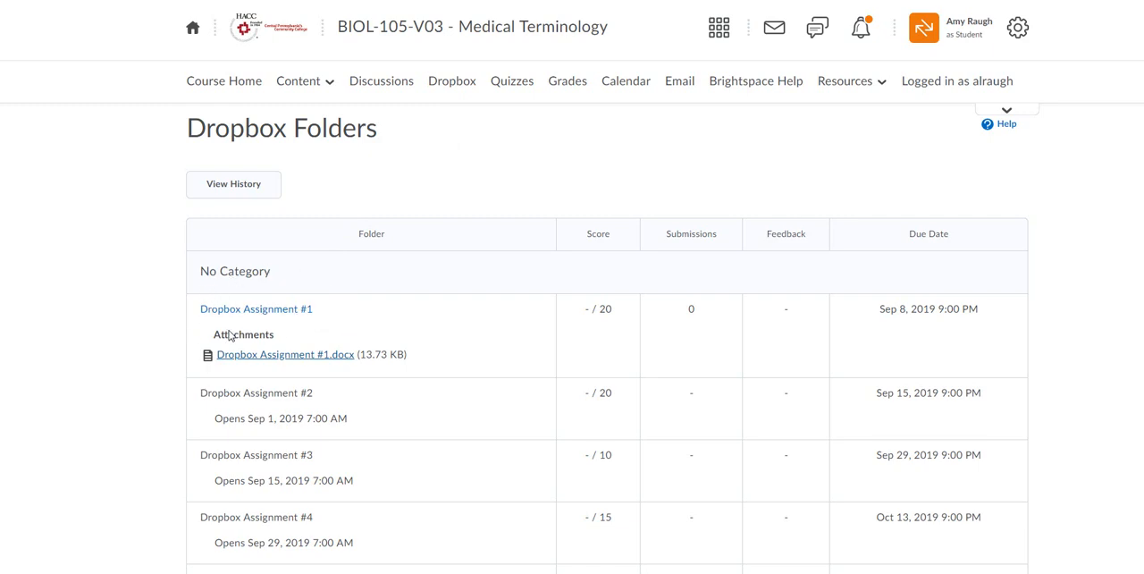
mouse_move(286, 312)
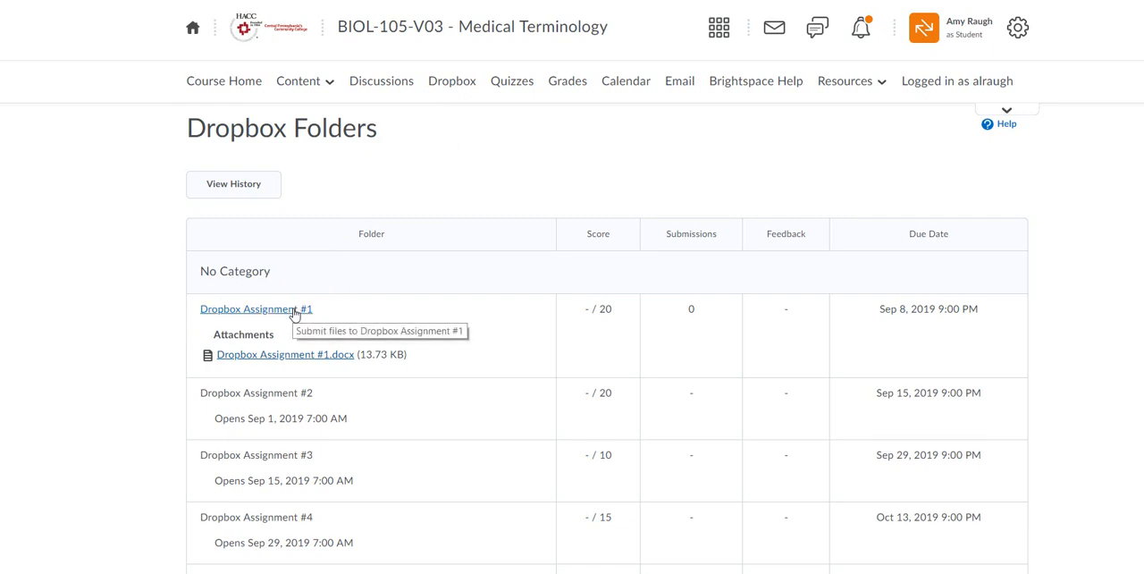
Step: Open Dropbox Assignment #1 and scroll down to its attachments and submission area
left_click(254, 309)
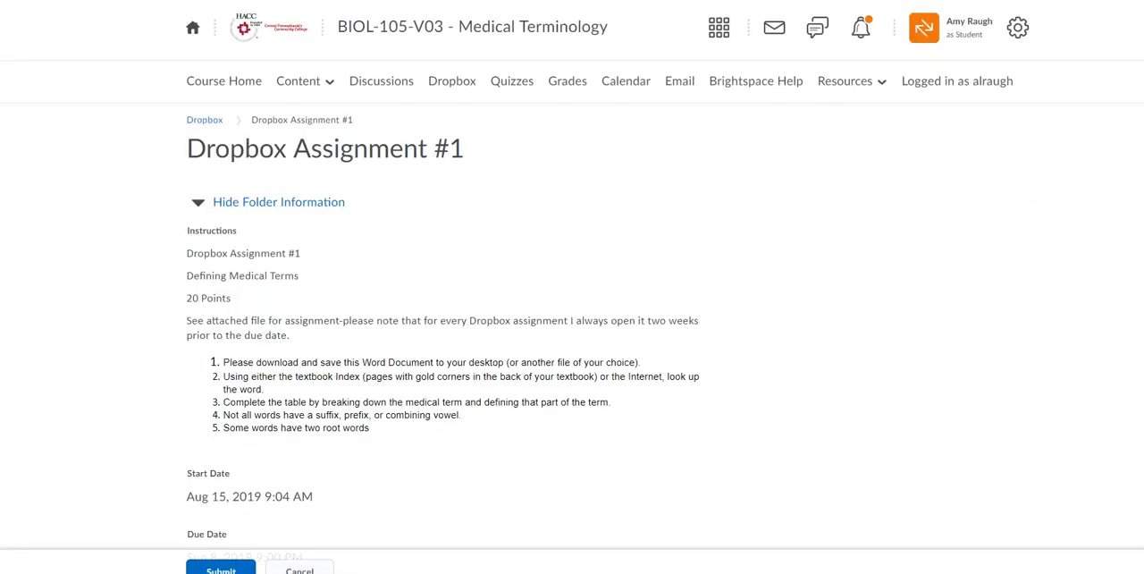
scroll("down", 3)
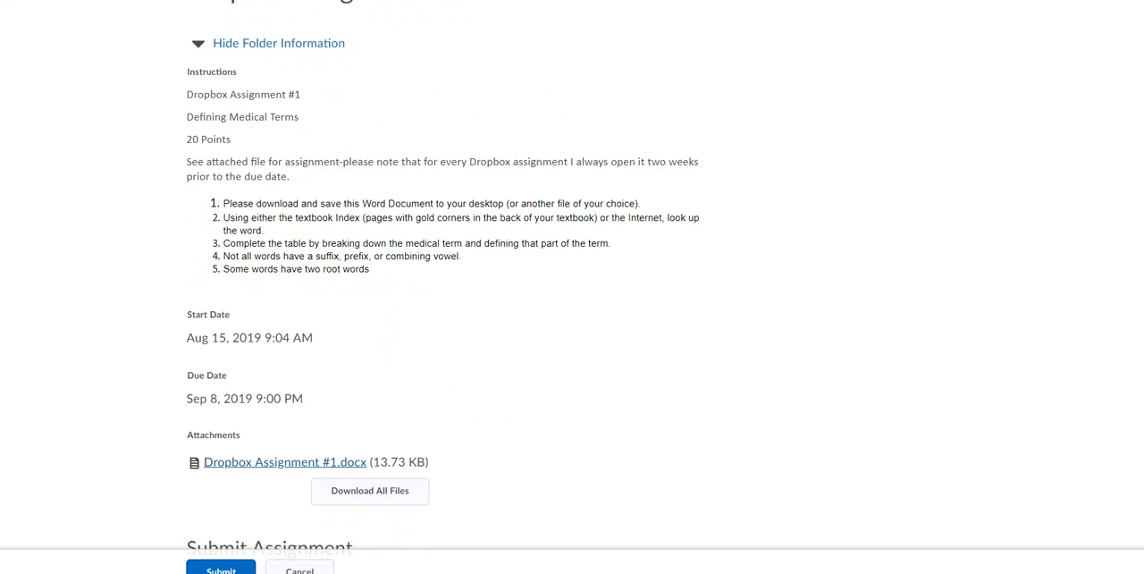
scroll("down", 3)
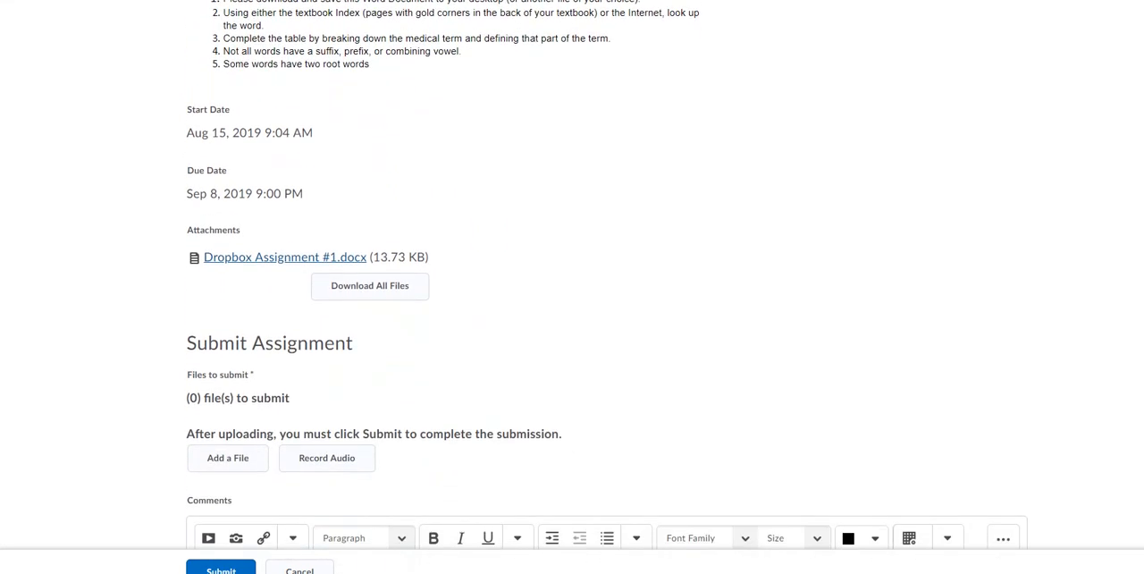
scroll("down", 3)
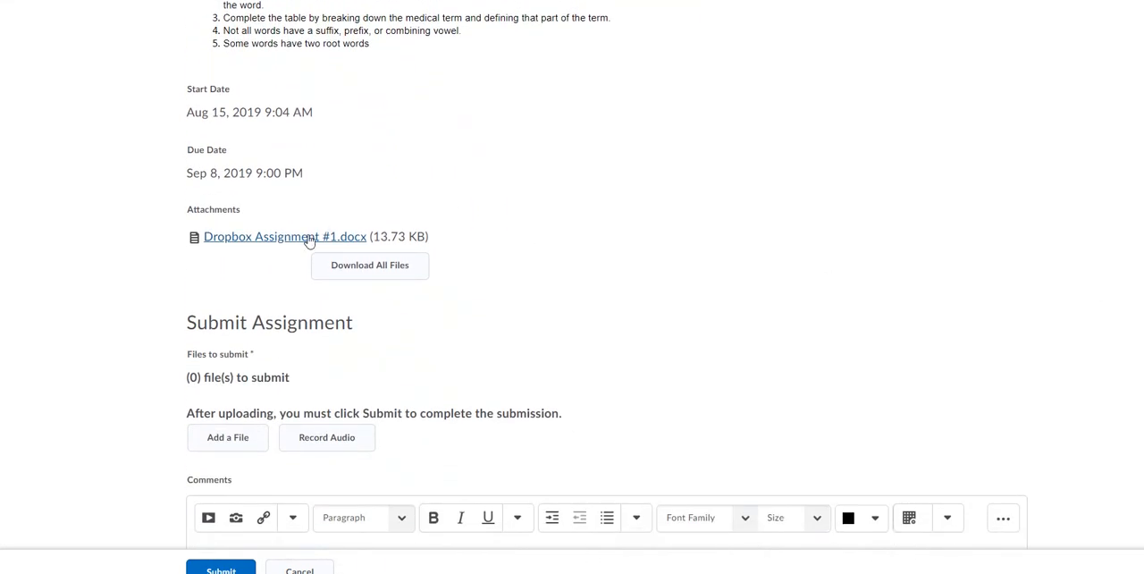
mouse_move(308, 240)
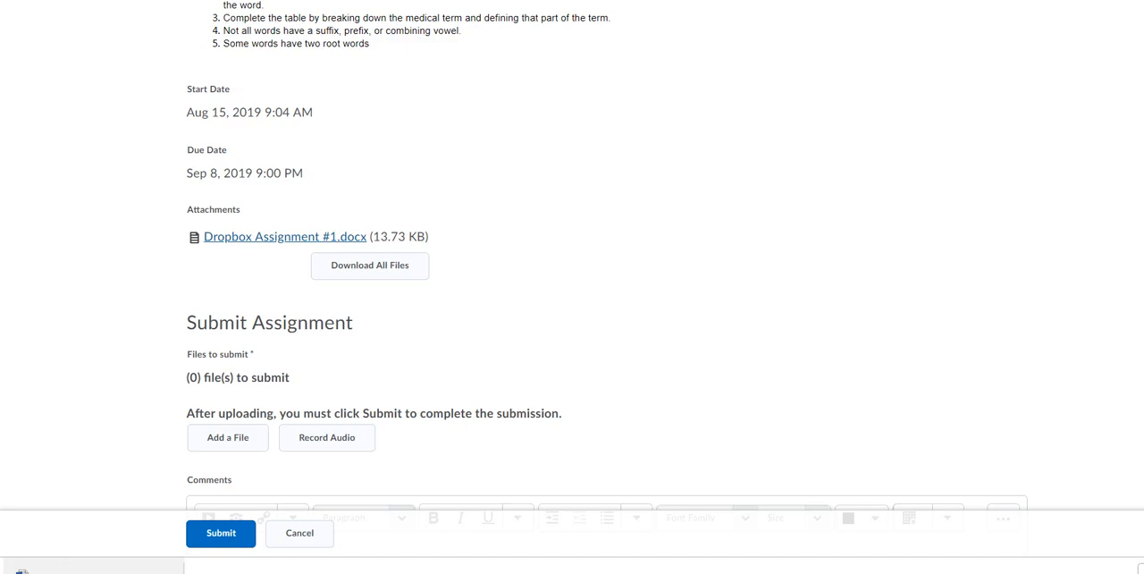
Step: Open the assignment in Word and save it to BIOL105 new, replacing '(2)' with 'Raugh'
left_click(285, 236)
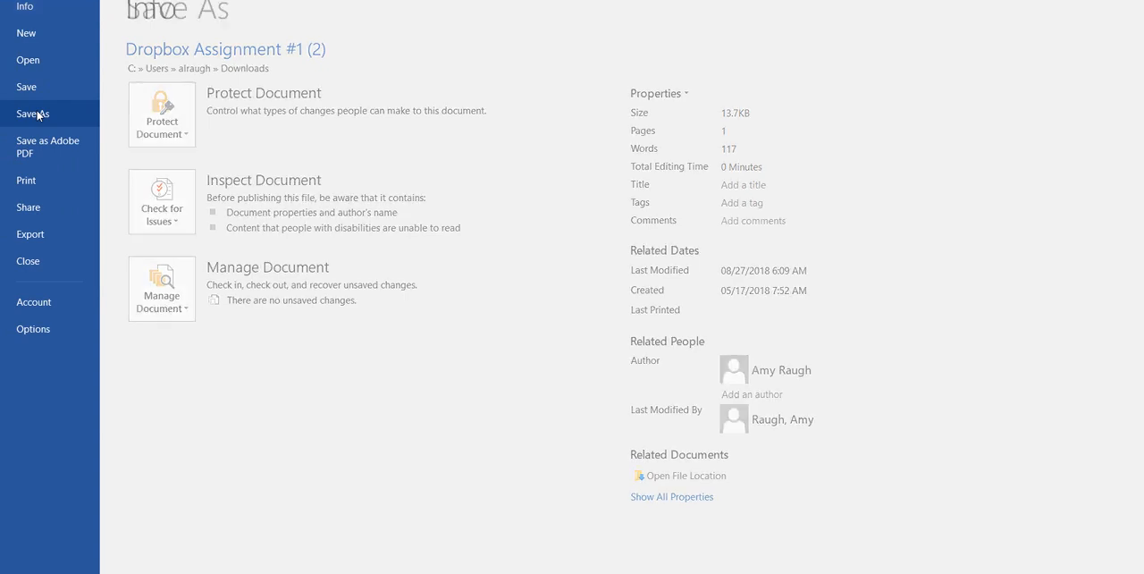
left_click(33, 113)
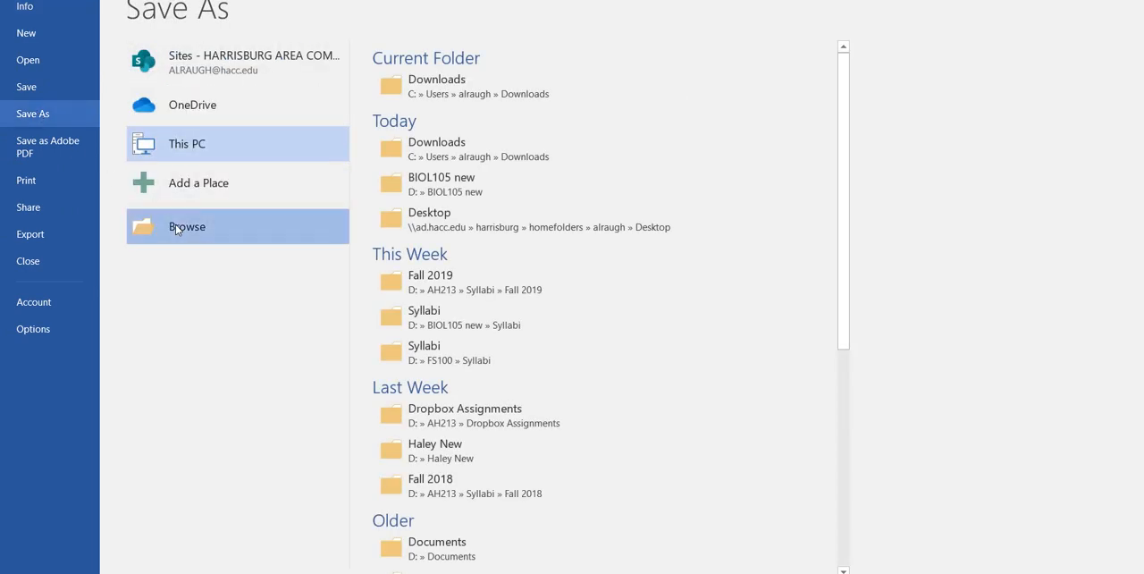
left_click(187, 226)
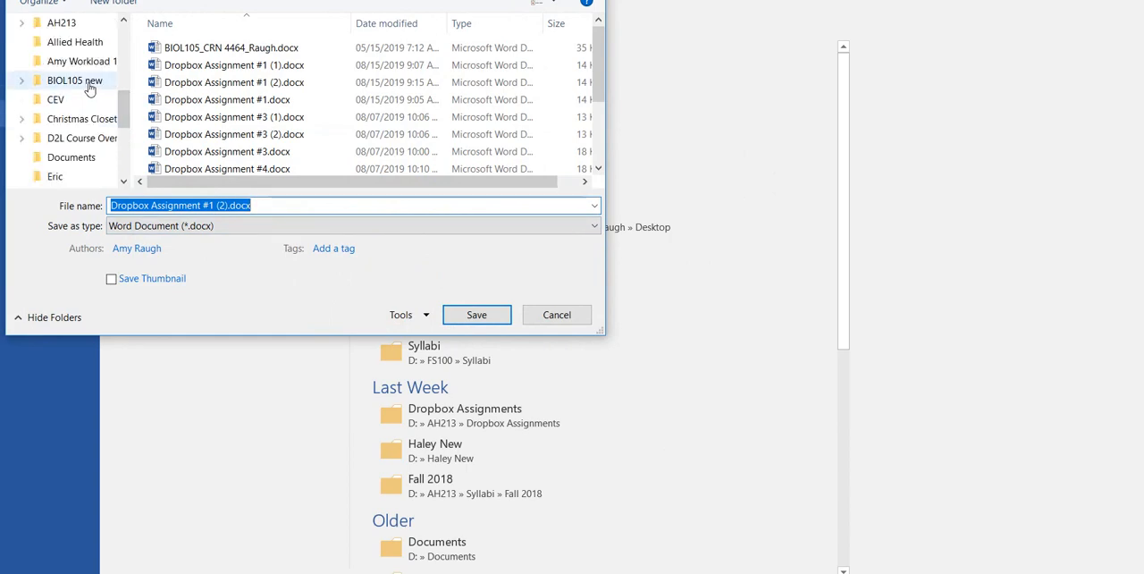
left_click(75, 81)
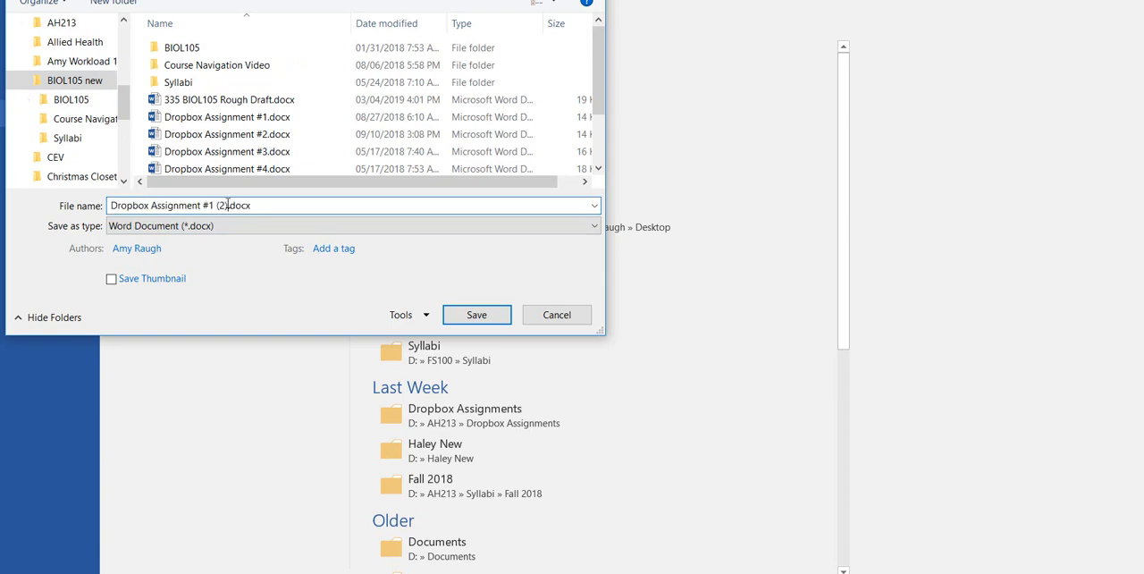
key("Backspace")
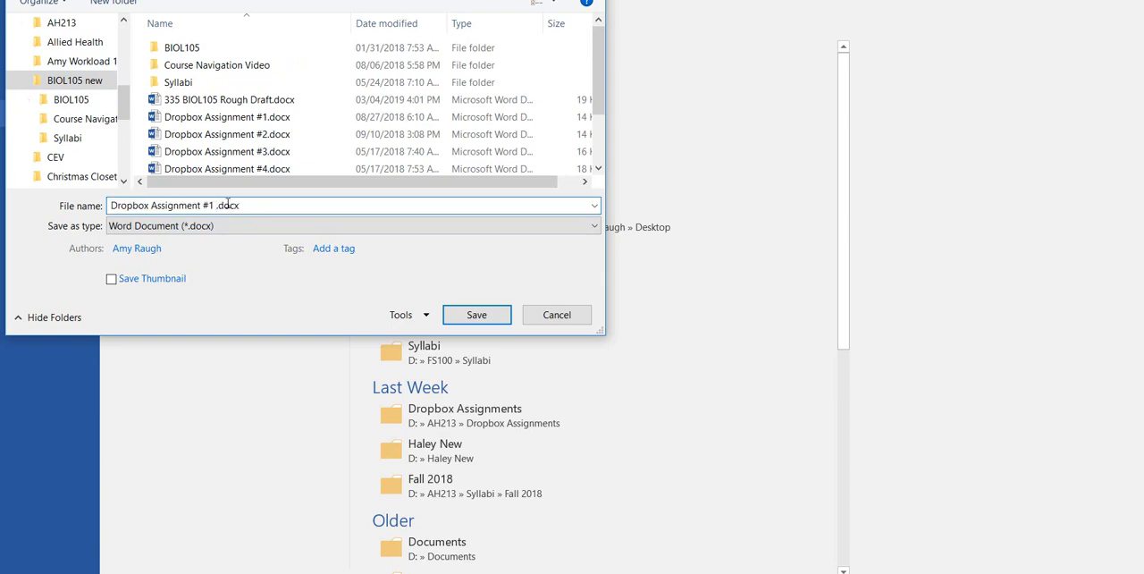
type("Ra")
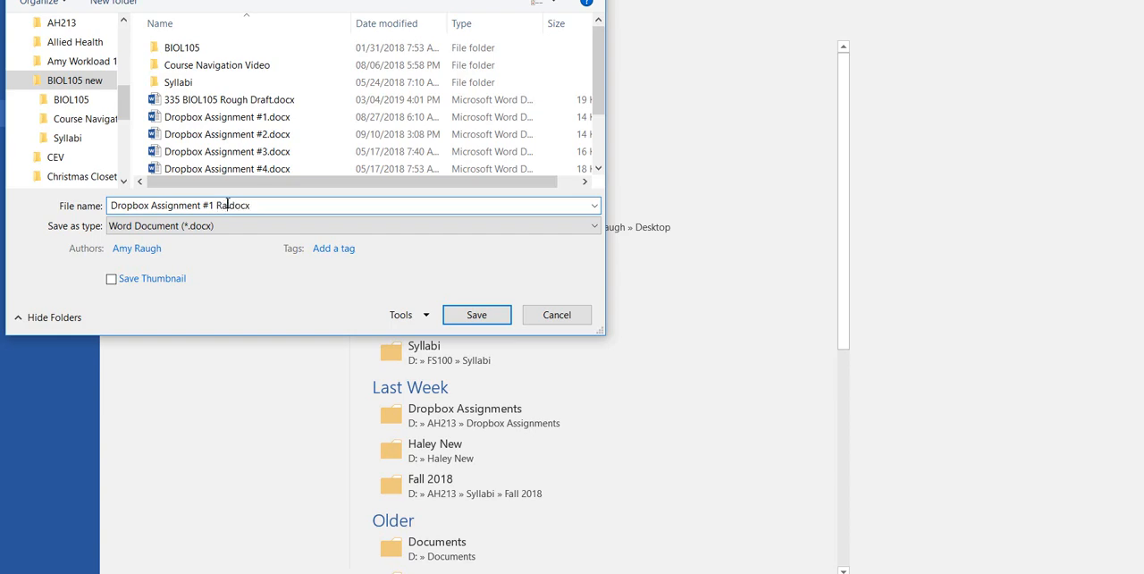
type("ugh")
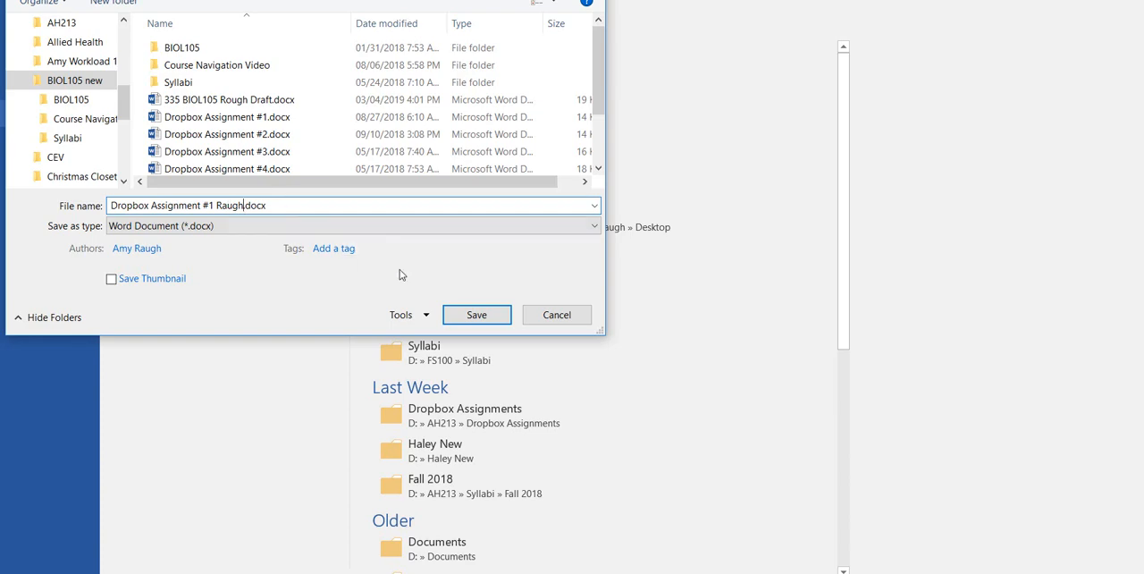
left_click(477, 315)
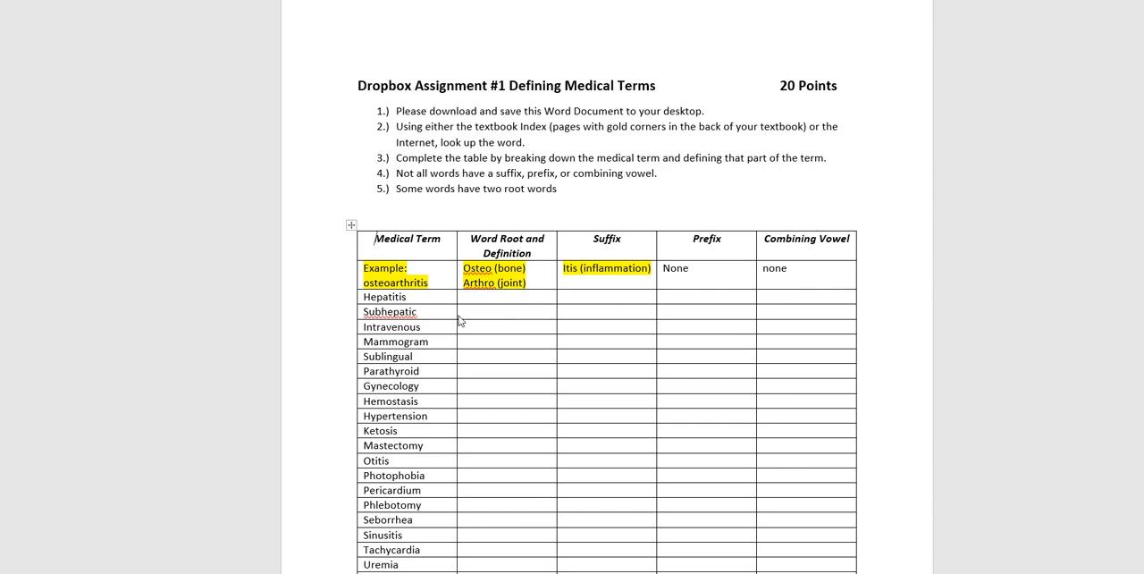
mouse_move(514, 322)
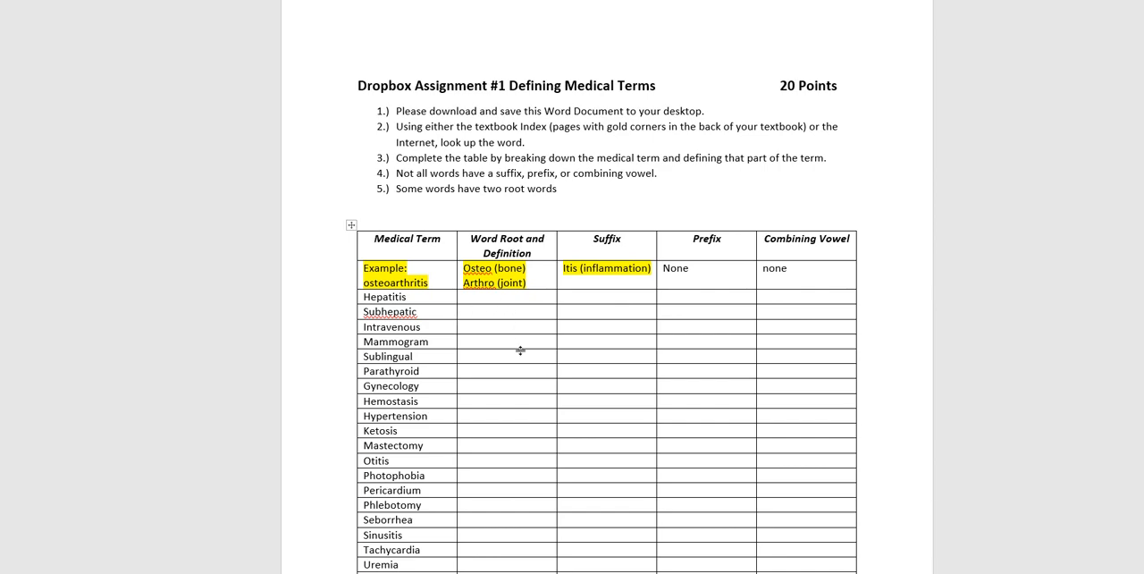
mouse_move(573, 340)
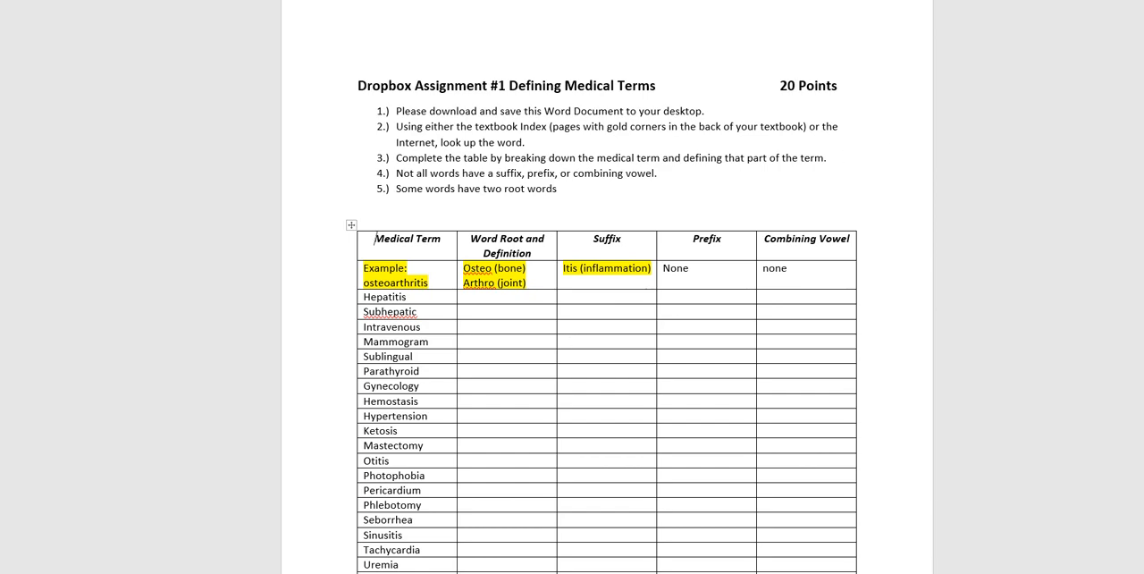
scroll("down", 3)
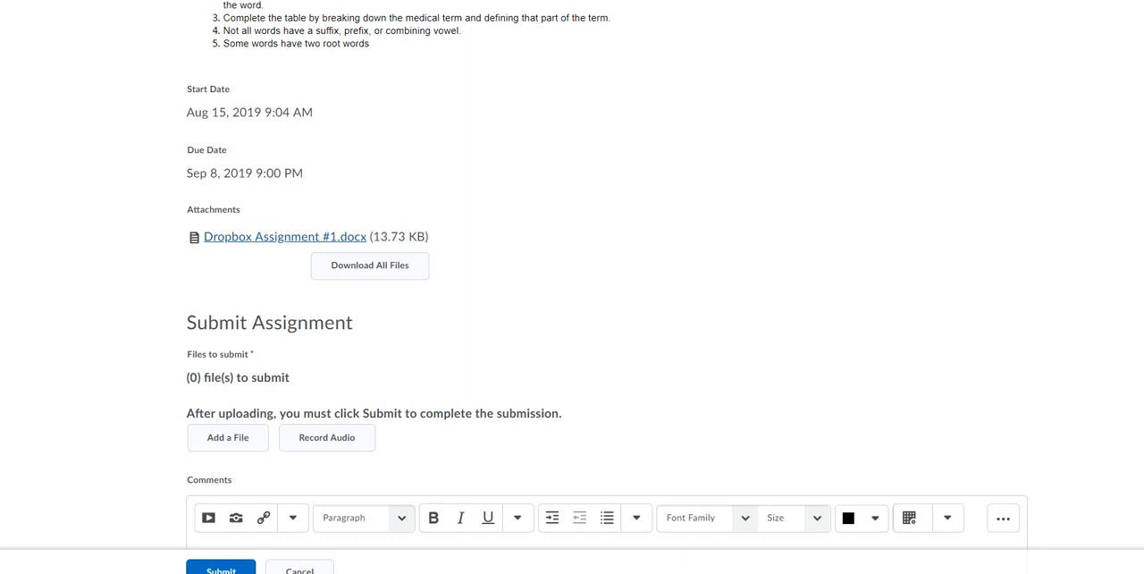
mouse_move(228, 438)
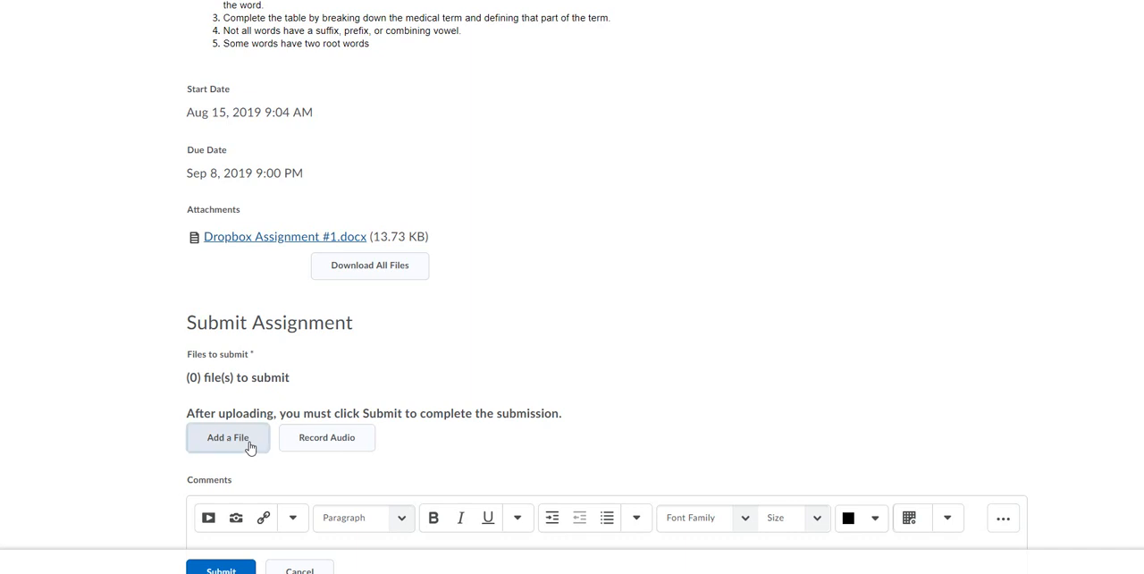
Step: Upload the renamed assignment .docx from USB Drive > BIOL105 new and attach it
left_click(228, 438)
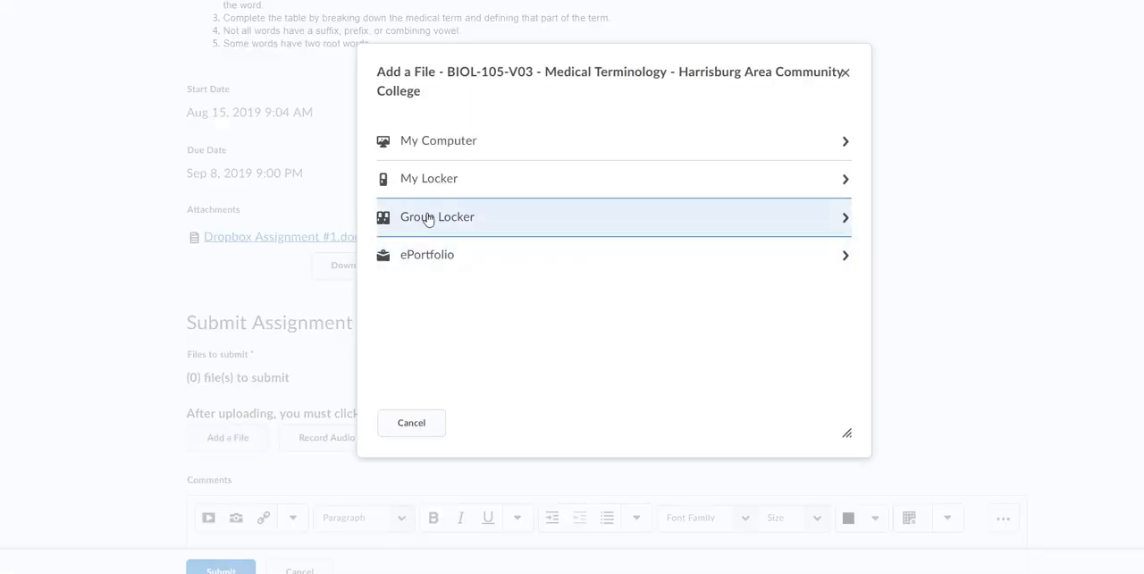
left_click(438, 140)
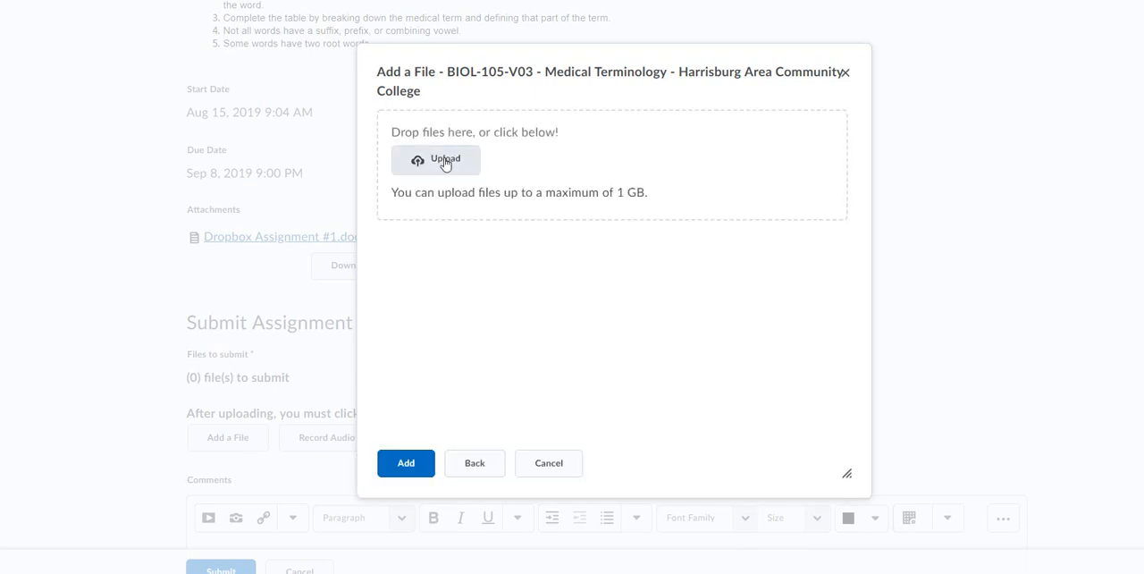
left_click(436, 160)
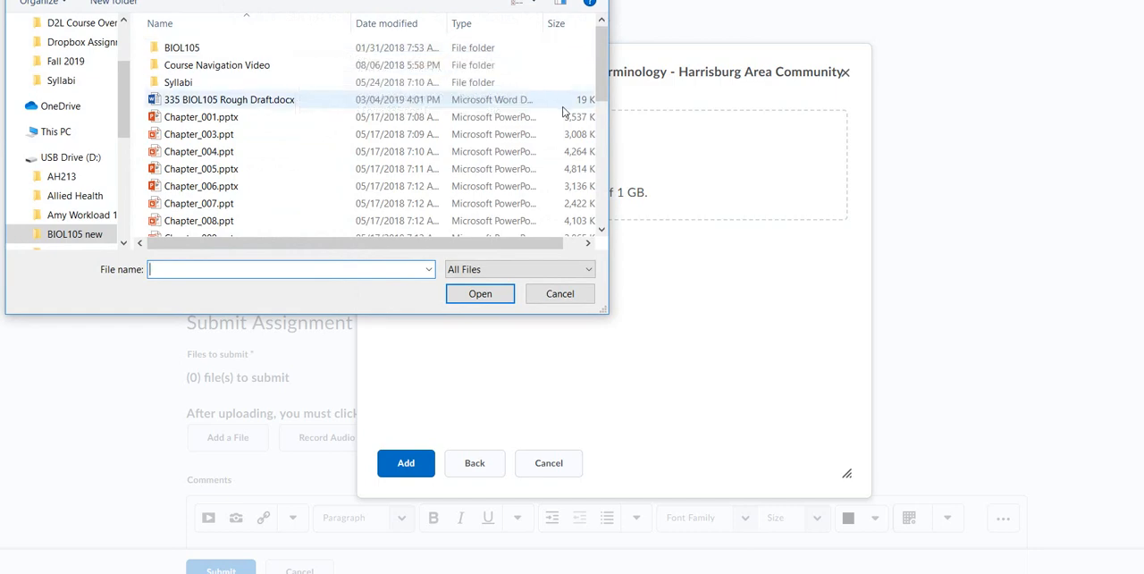
left_click(70, 157)
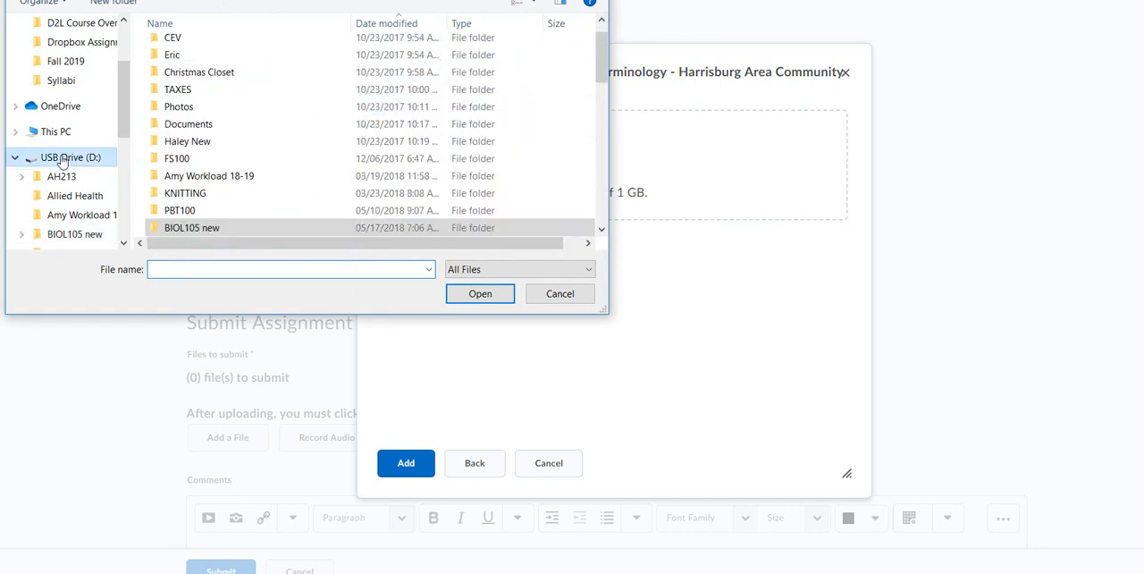
double_click(192, 227)
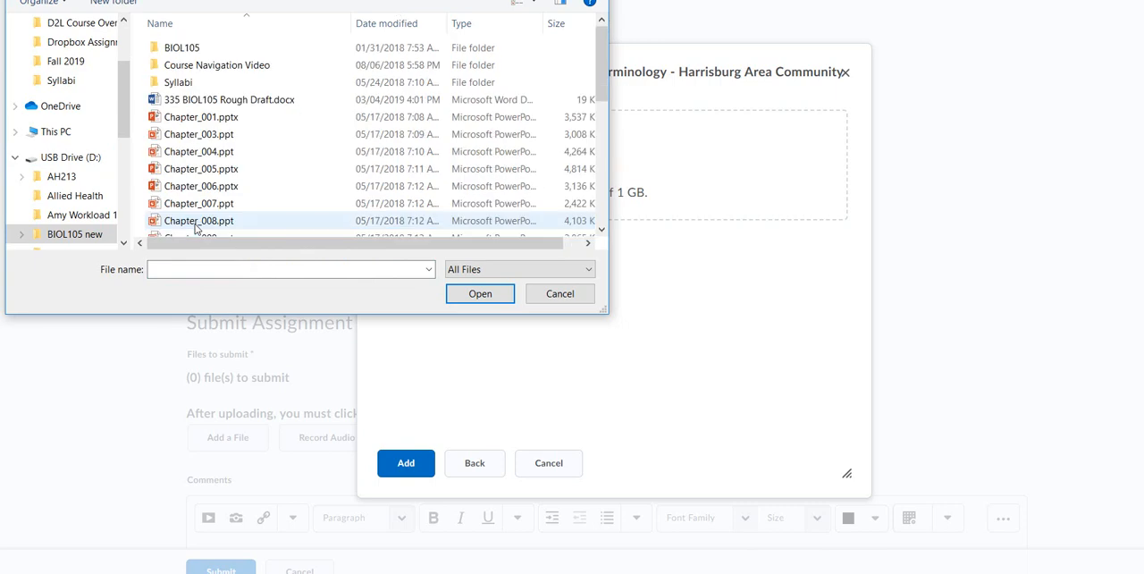
scroll("down", 3)
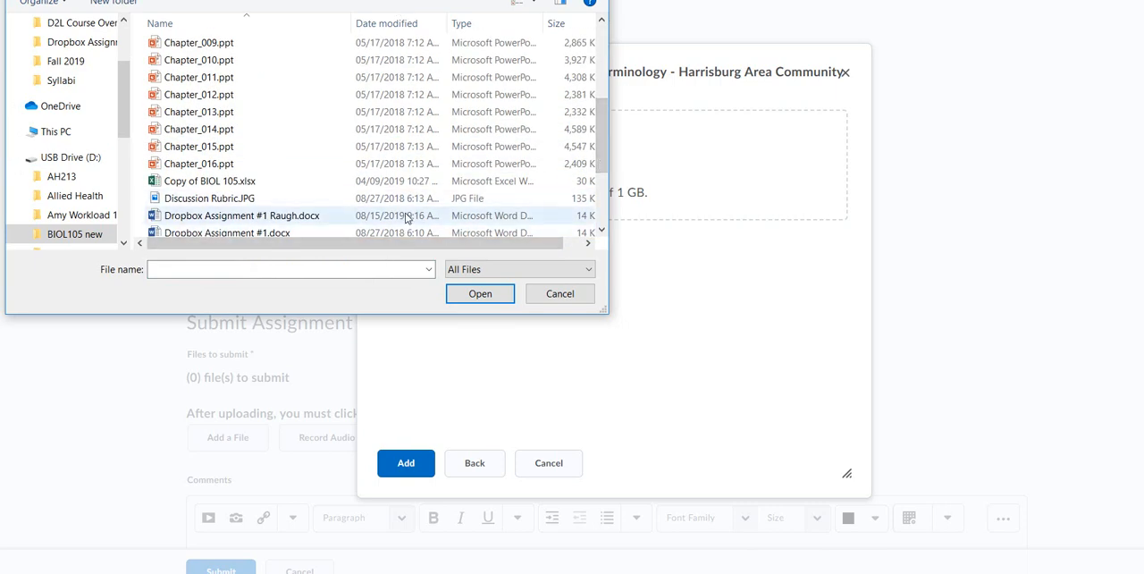
left_click(242, 215)
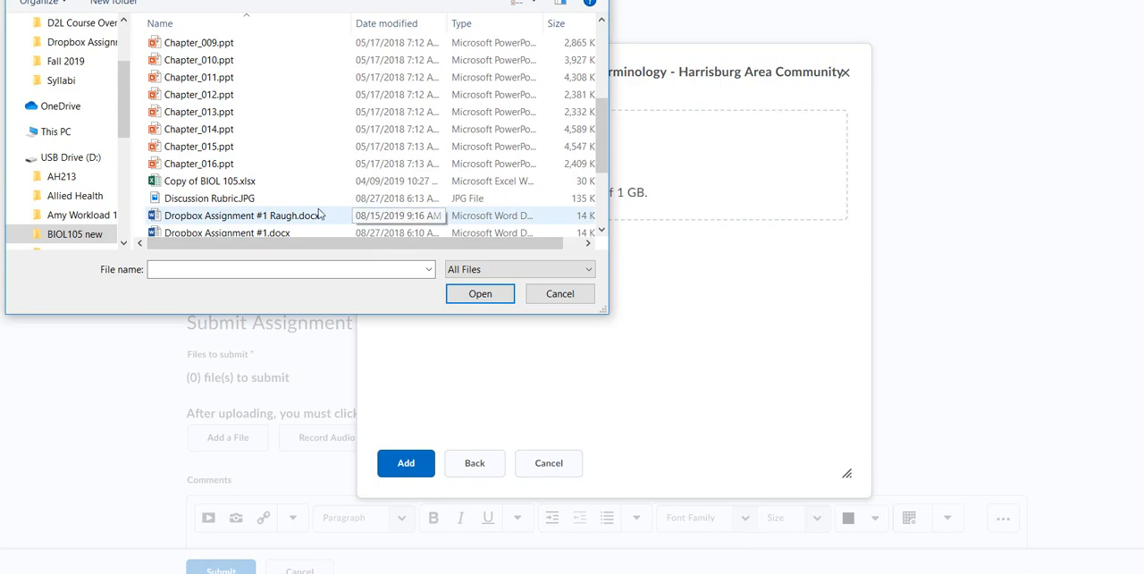
left_click(480, 293)
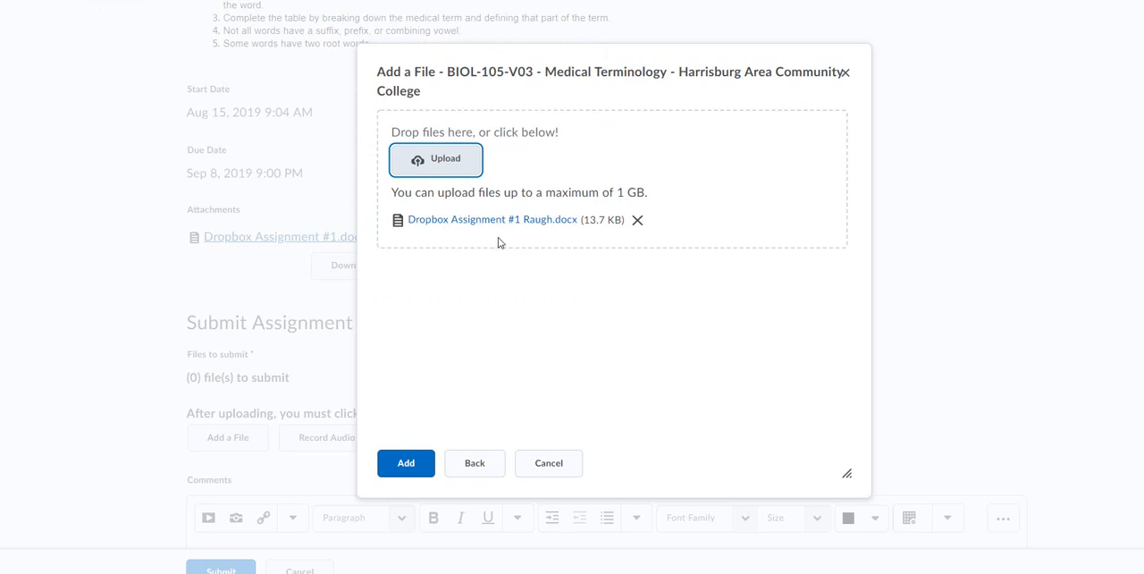
mouse_move(406, 415)
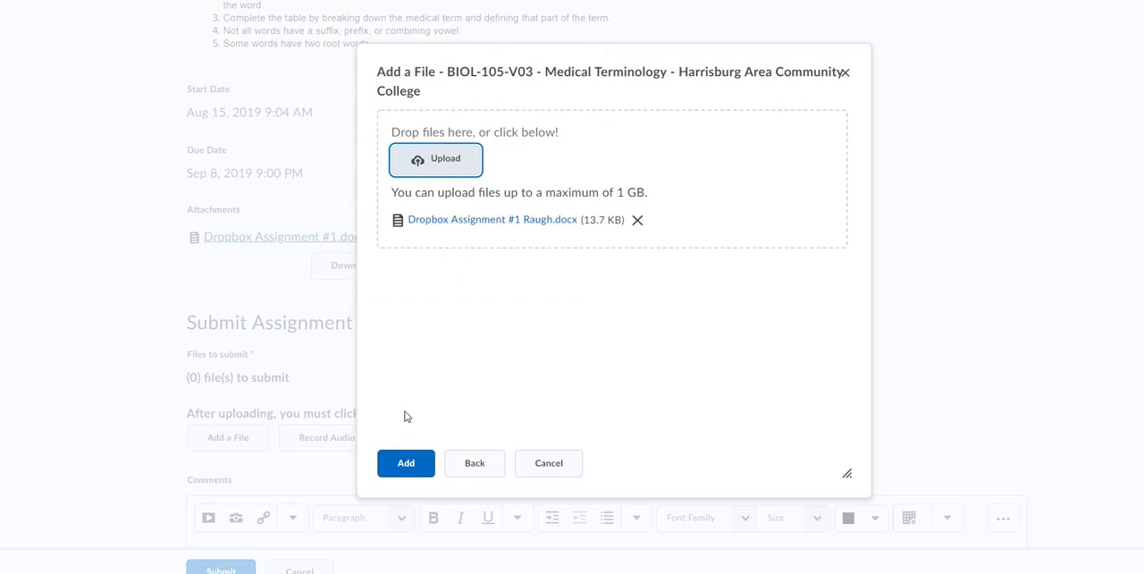
left_click(405, 462)
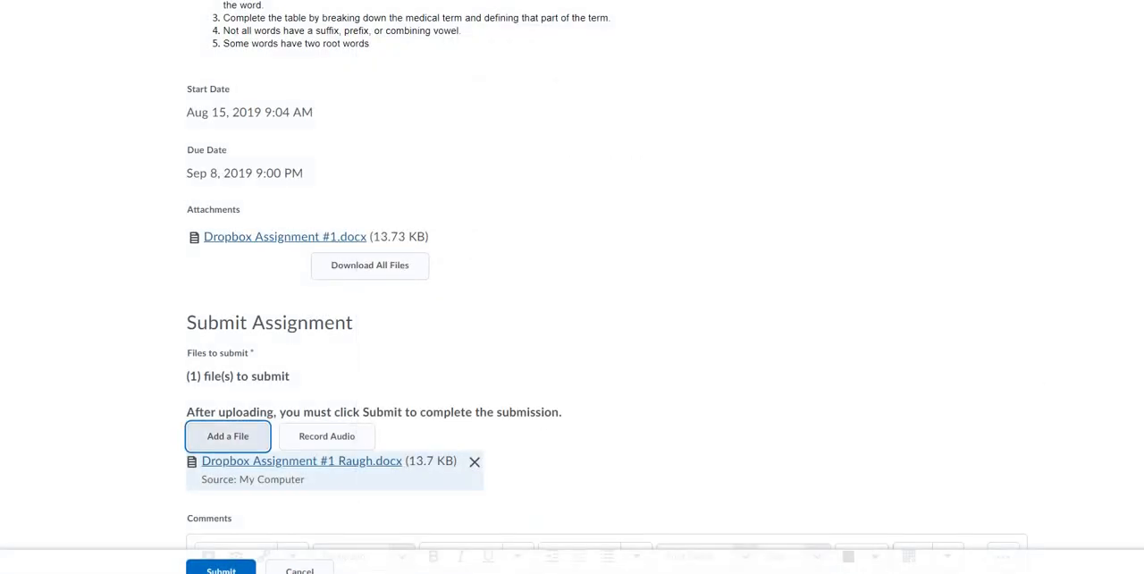
Step: Submit Dropbox Assignment #1 with the attached Word file
scroll("down", 3)
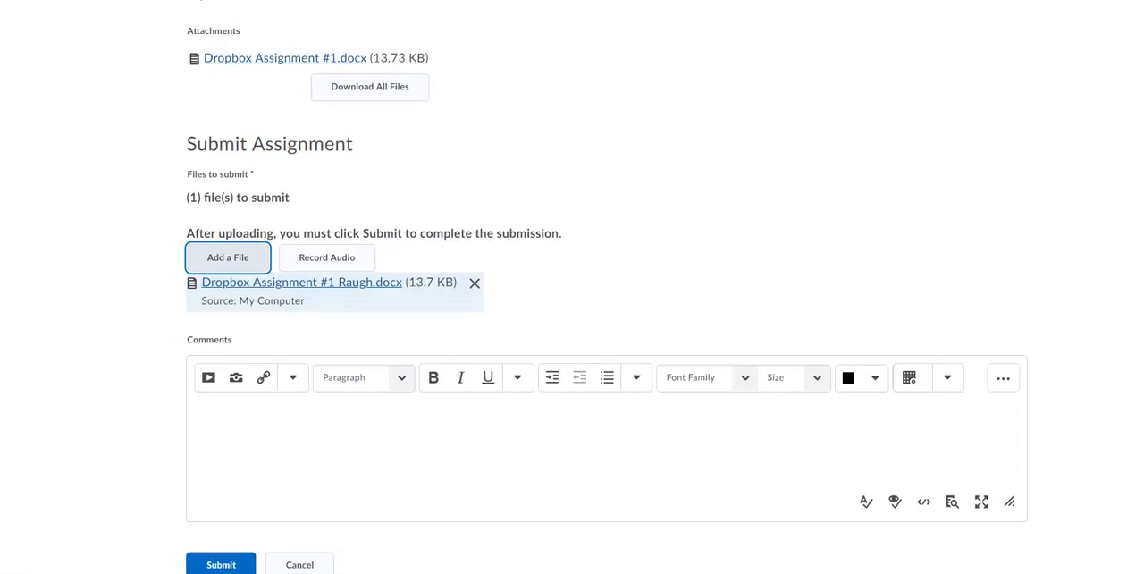
mouse_move(306, 215)
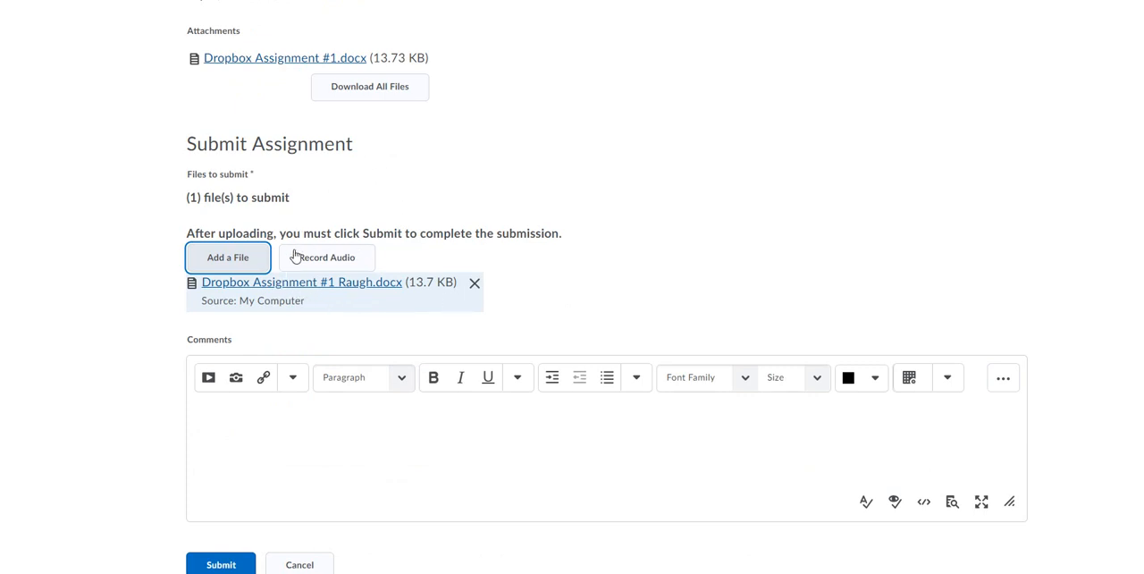
mouse_move(371, 321)
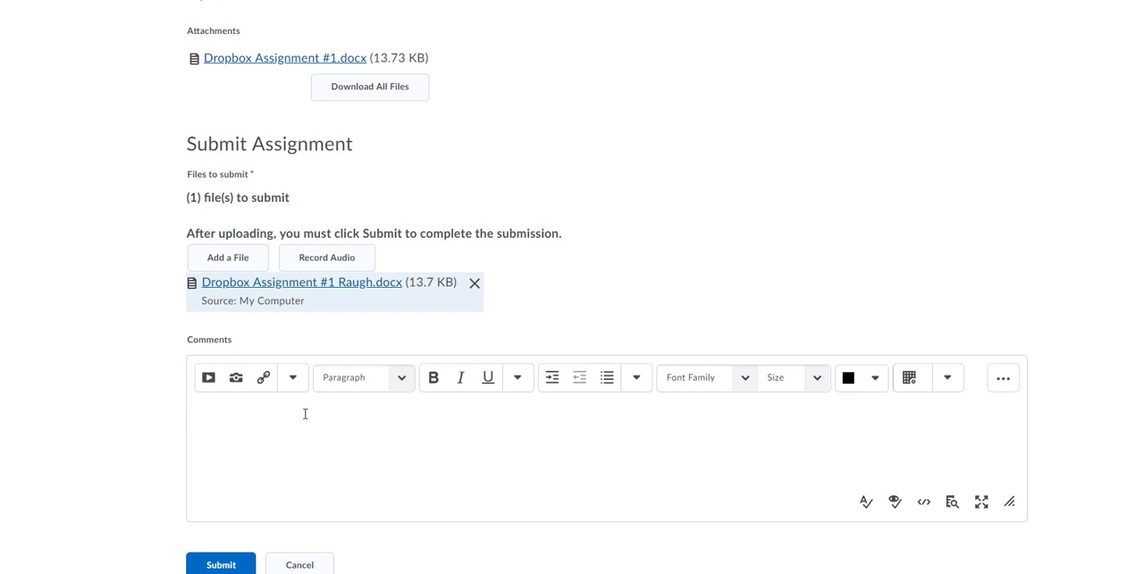
mouse_move(231, 523)
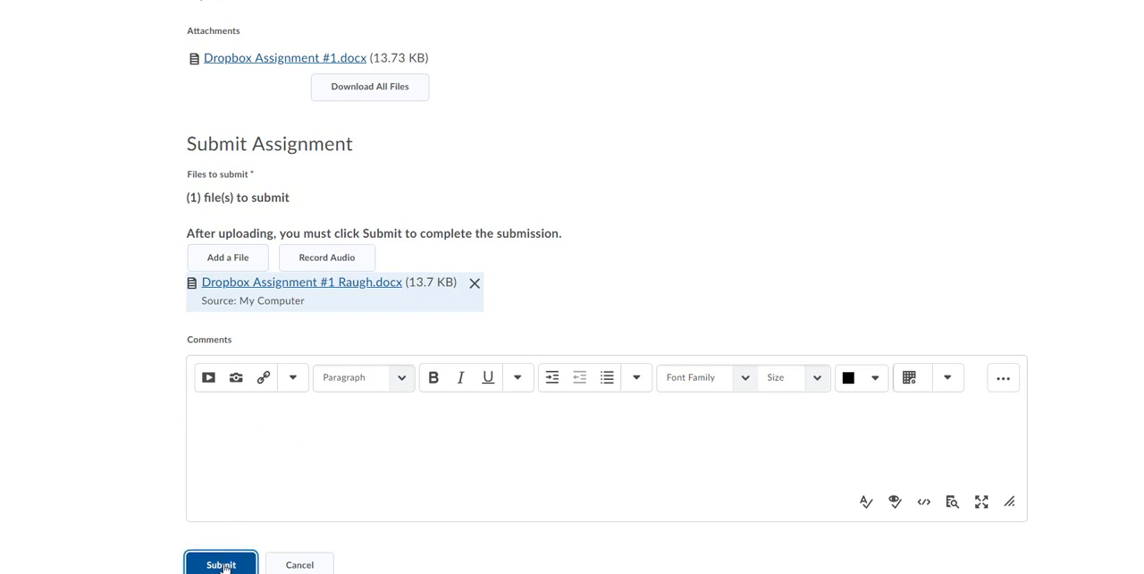
left_click(220, 564)
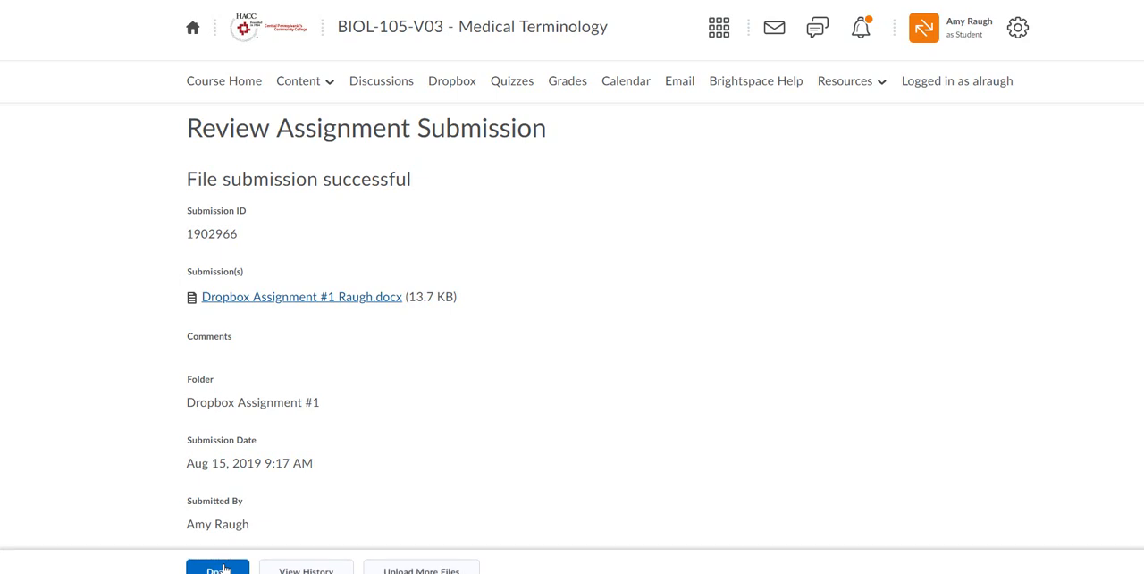
mouse_move(684, 459)
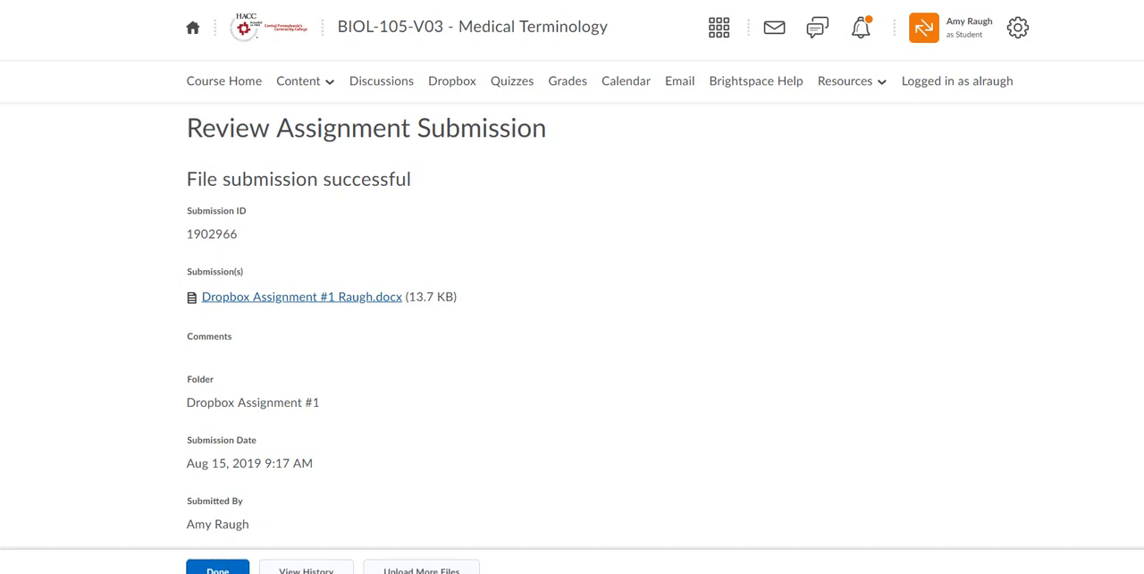
mouse_move(255, 381)
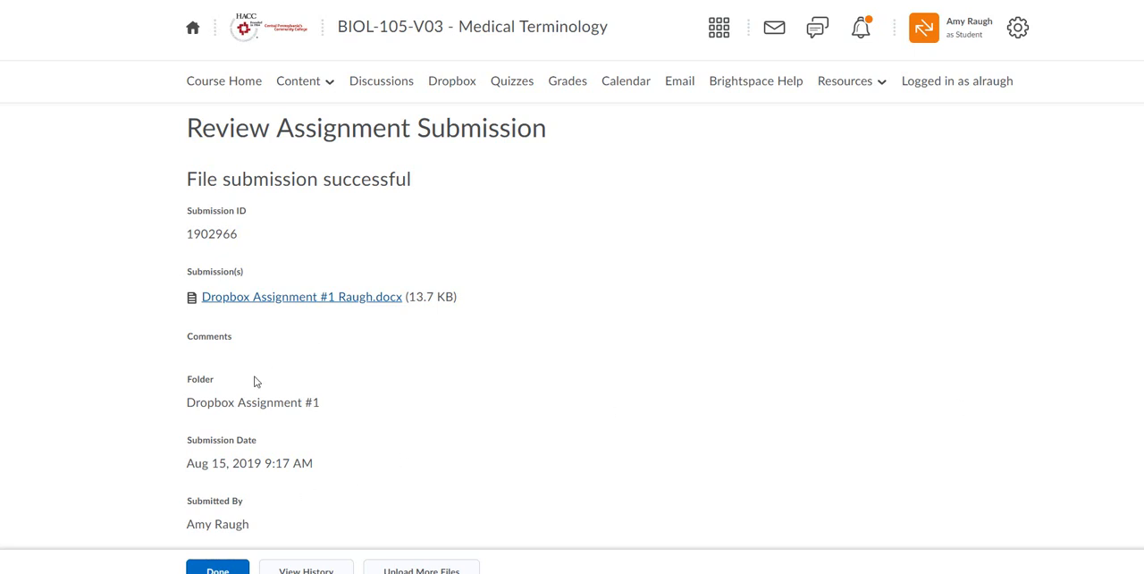
mouse_move(309, 499)
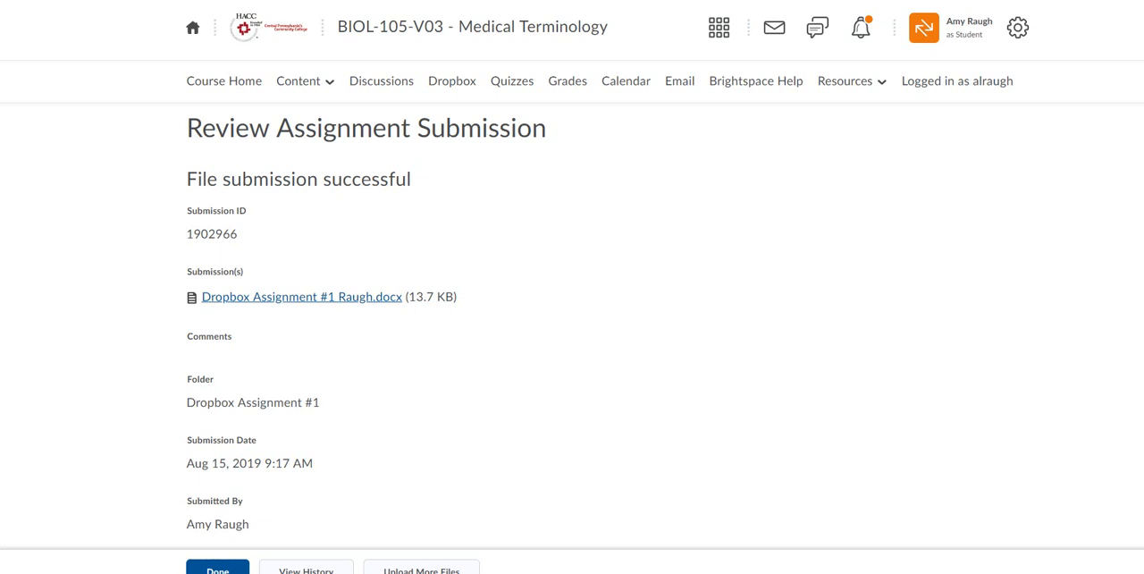
Step: Close the submission confirmation with Done to return to the Dropbox Folders list
left_click(218, 565)
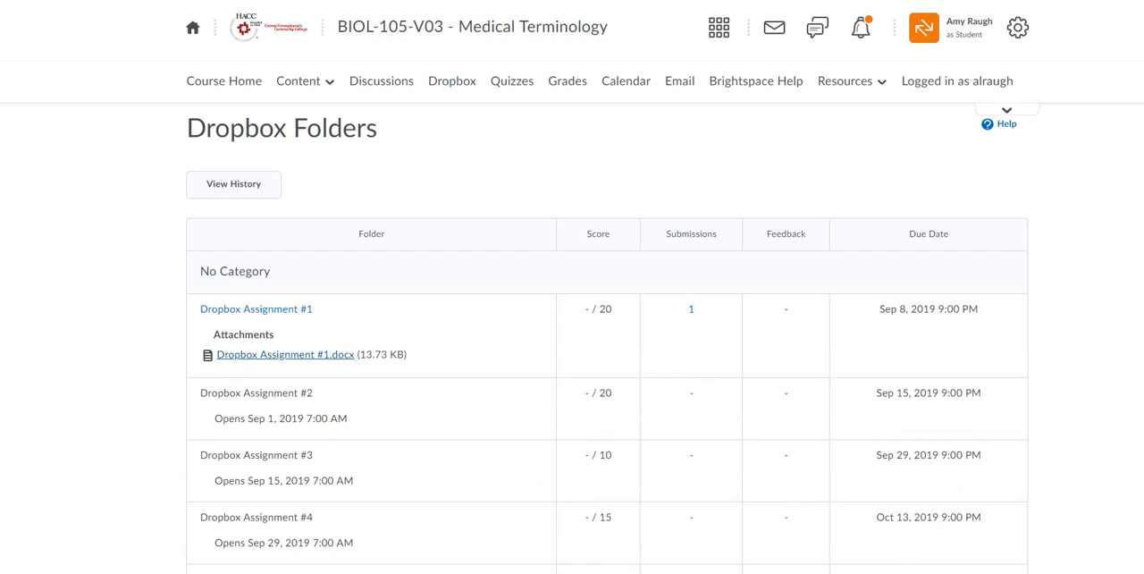
mouse_move(358, 487)
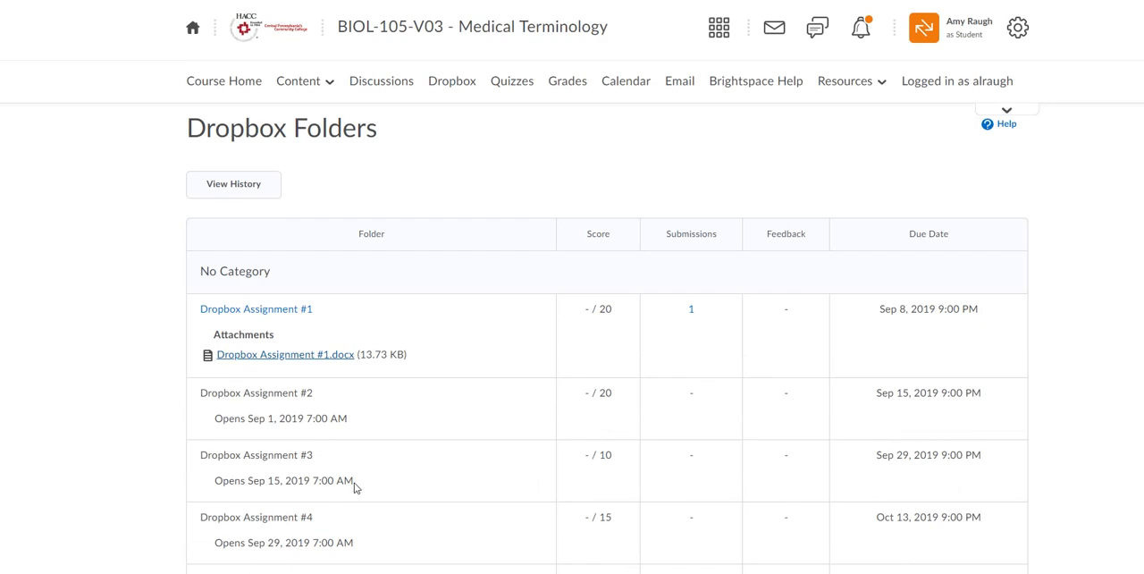
mouse_move(669, 294)
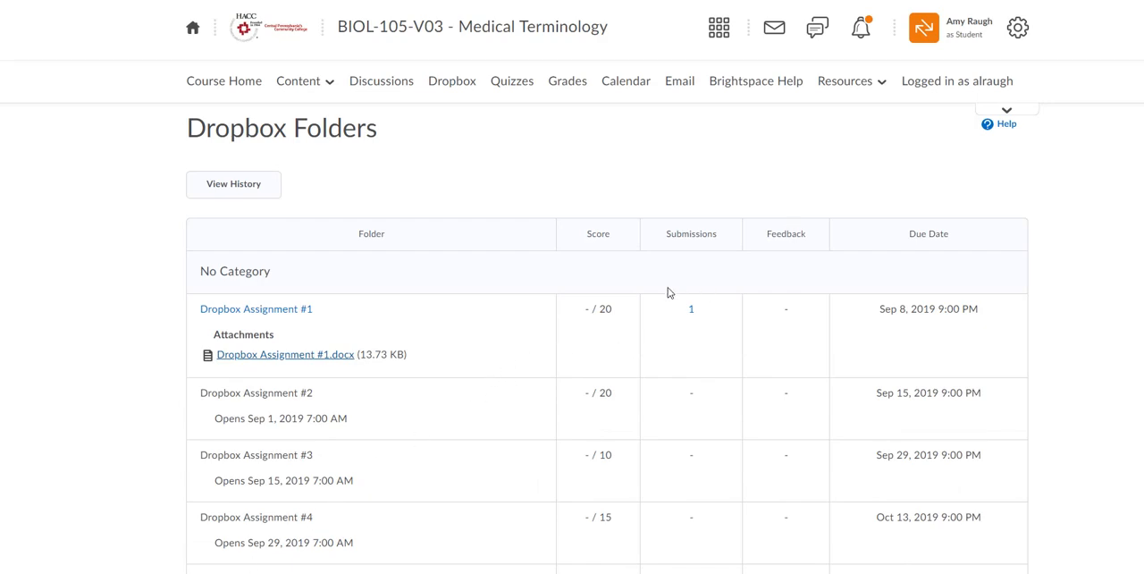
mouse_move(725, 339)
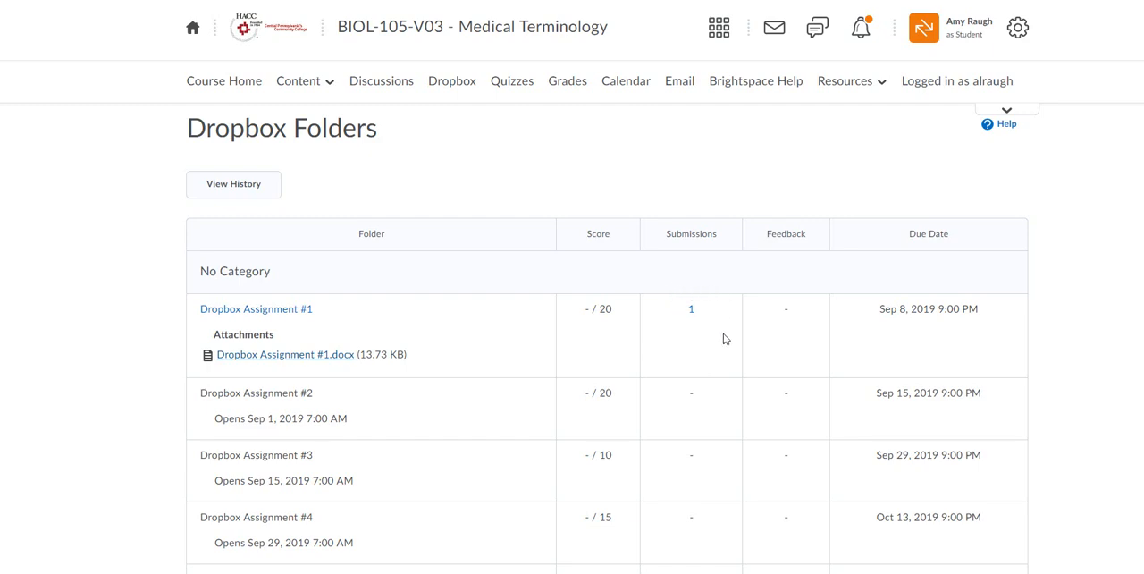
mouse_move(686, 350)
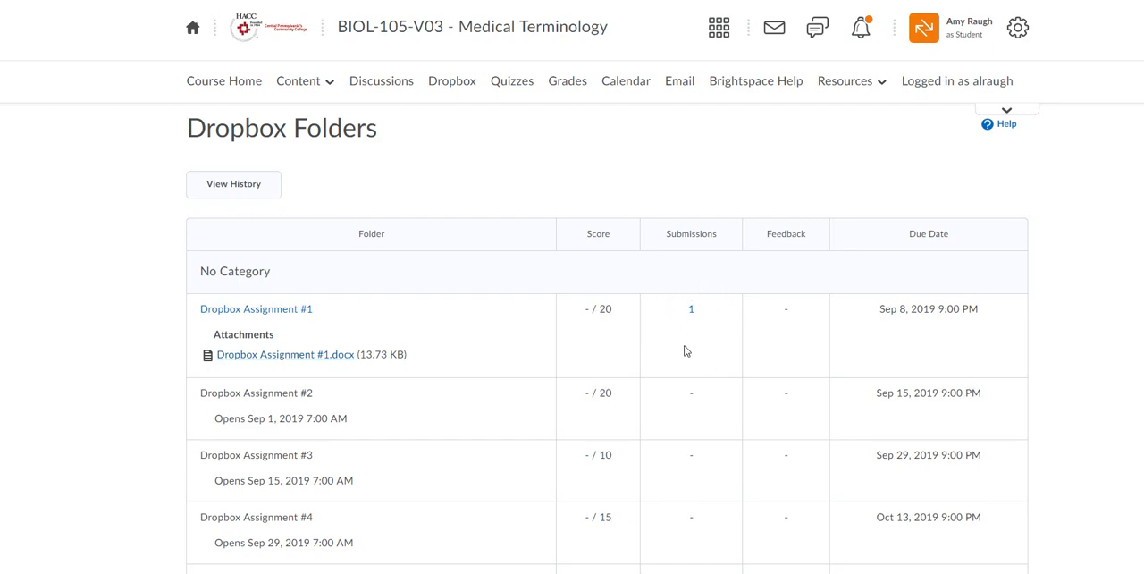
mouse_move(708, 349)
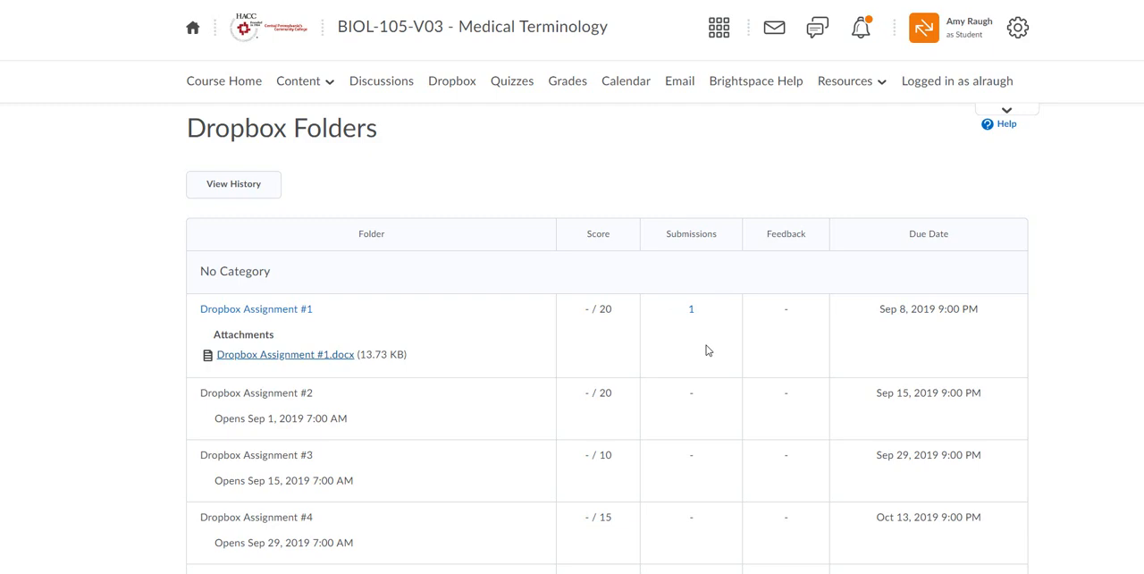